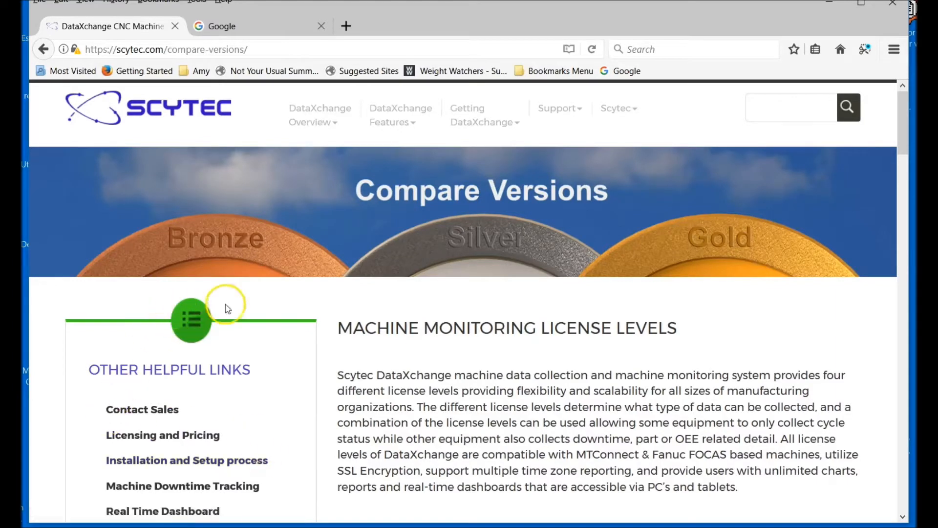
mouse_move(752, 357)
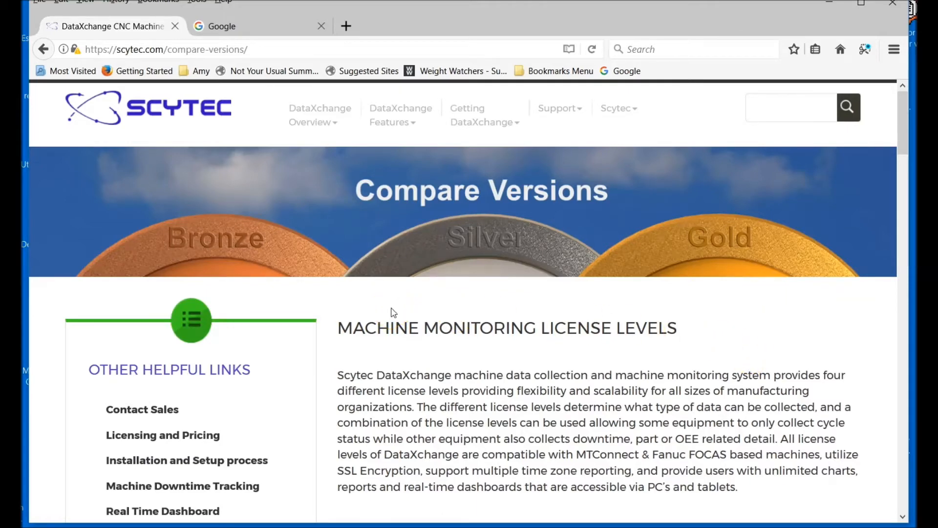
mouse_move(305, 215)
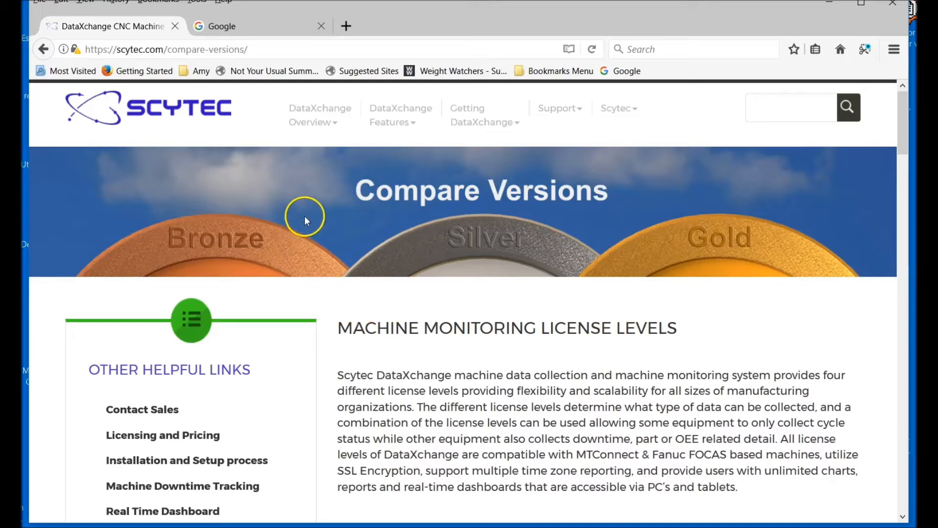
Scroll past the Bronze, Silver and Gold license summaries to reach the Features comparison grid
left_click(314, 115)
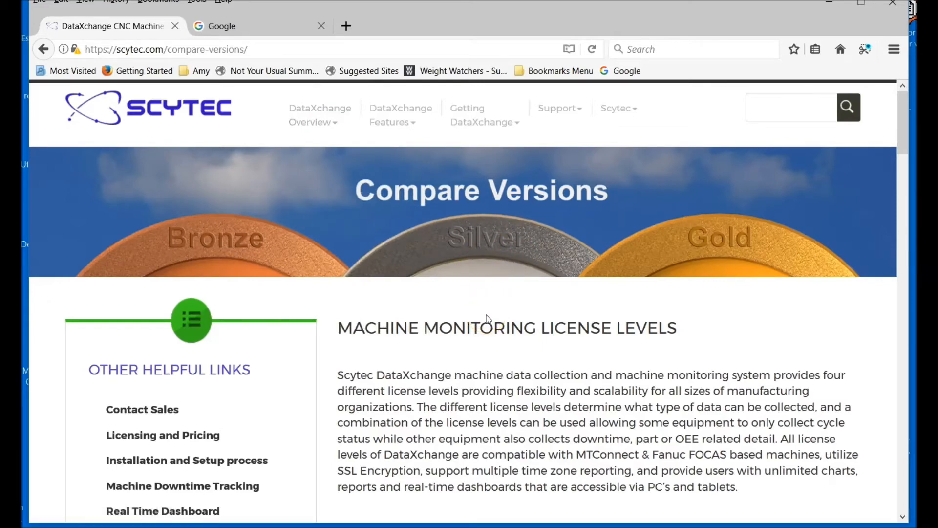
scroll("down", 3)
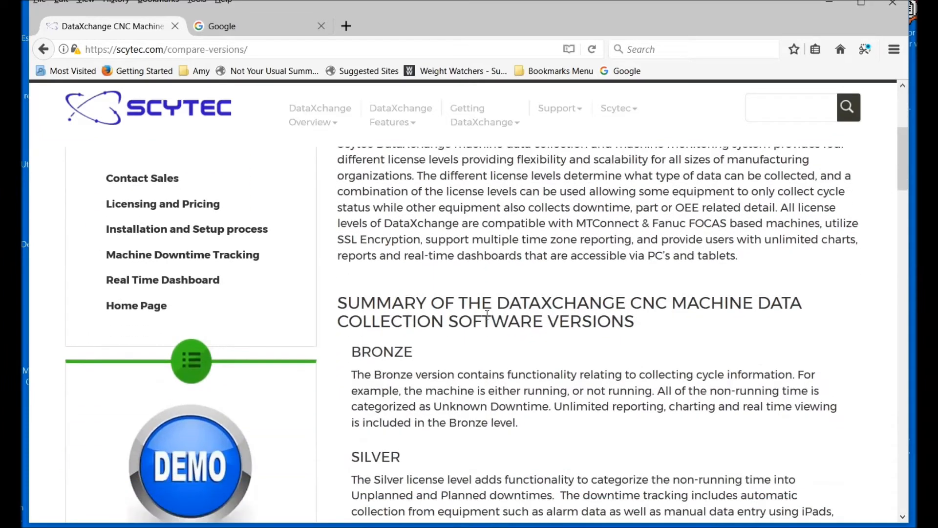
scroll("down", 3)
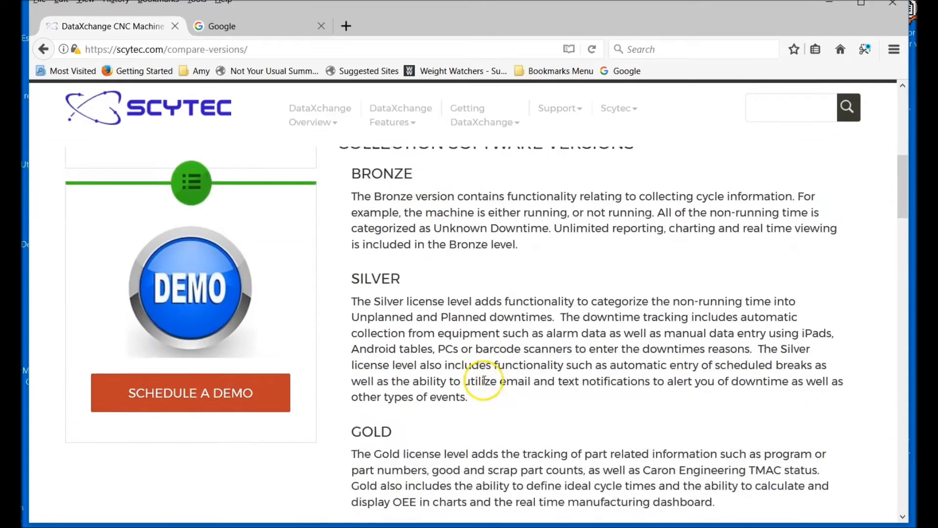
scroll("down", 3)
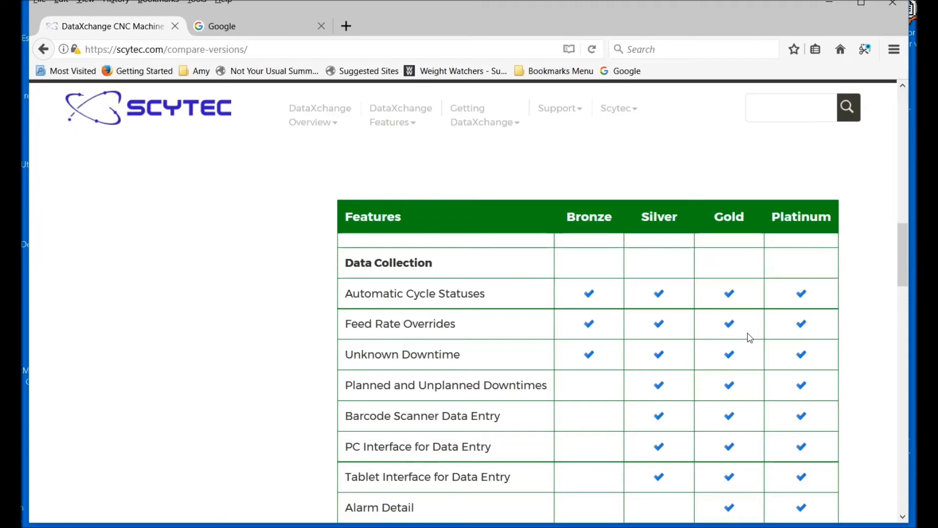
mouse_move(793, 305)
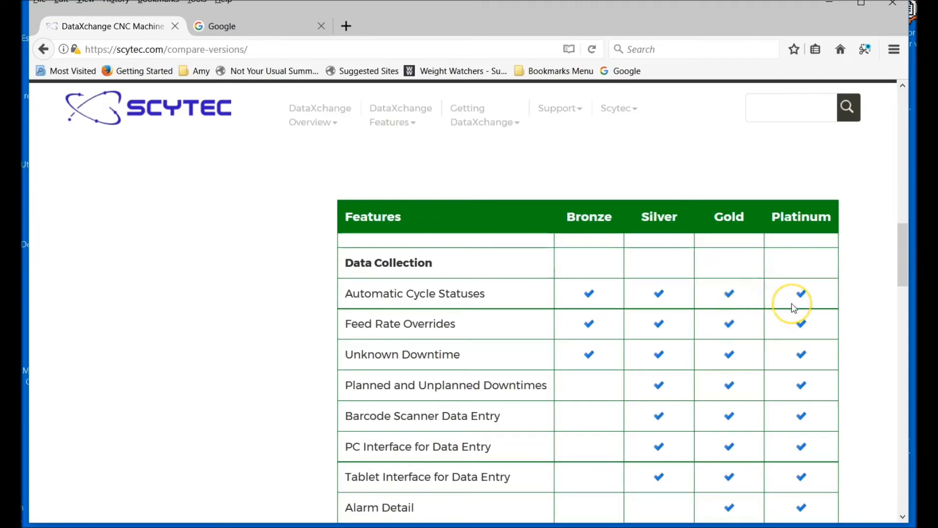
mouse_move(793, 306)
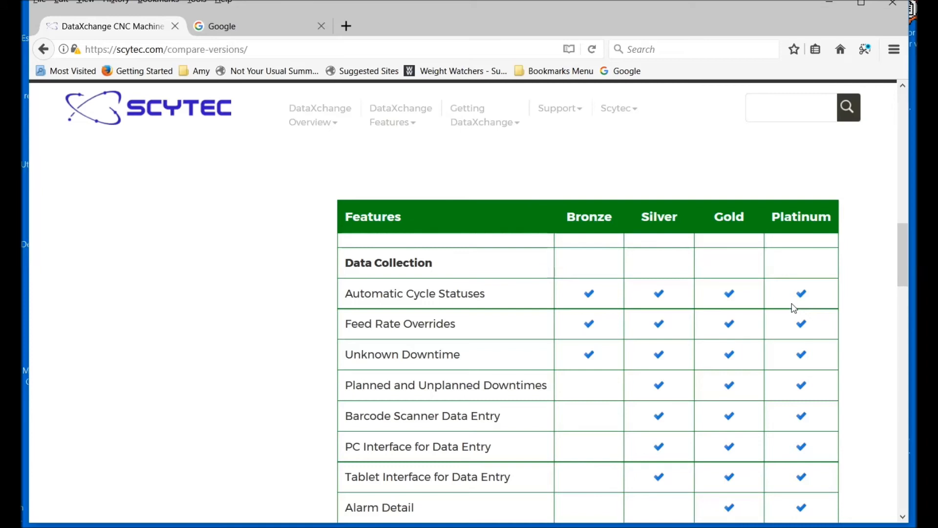
mouse_move(776, 257)
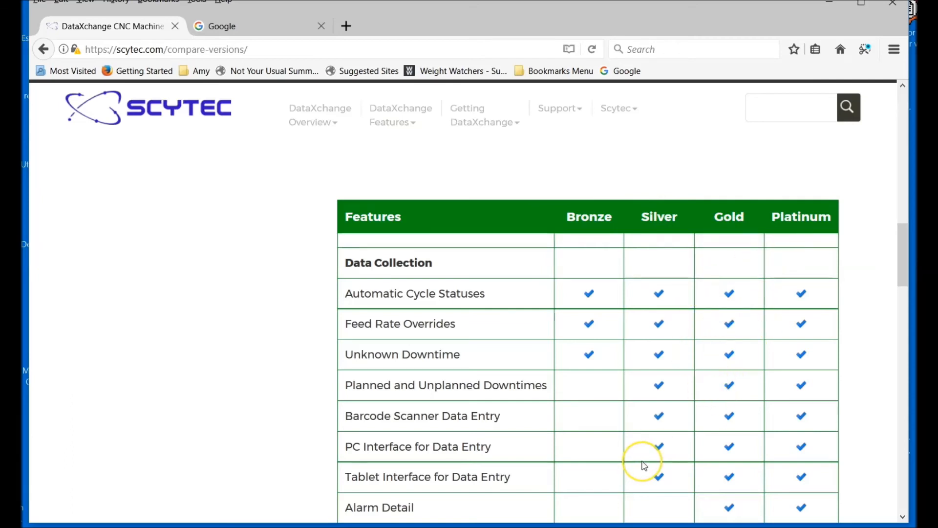
Scroll the comparison grid through Reporting Charting Exporting down to the Communication feature rows
scroll("down", 3)
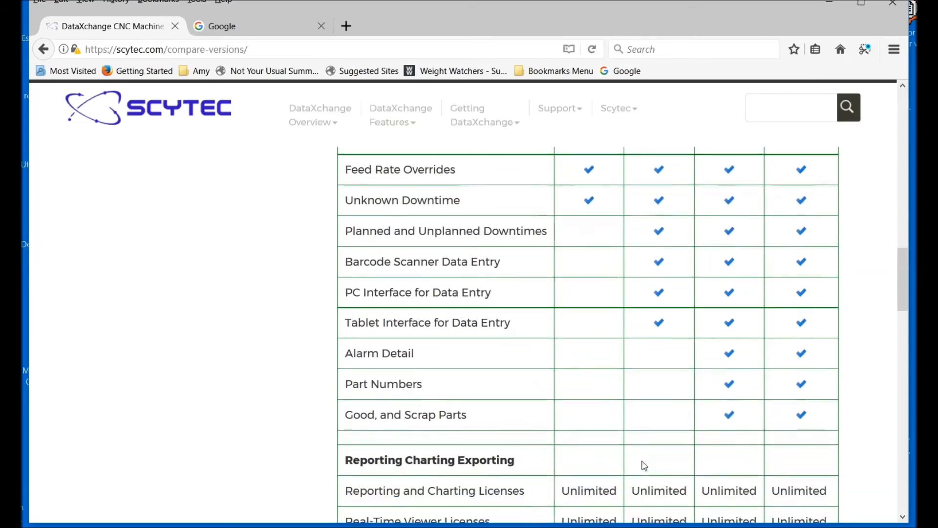
scroll("down", 3)
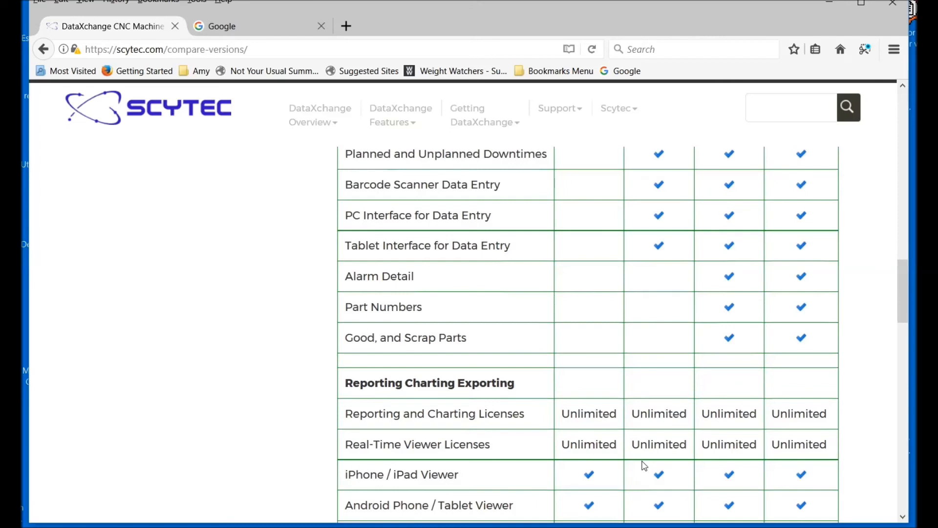
scroll("down", 3)
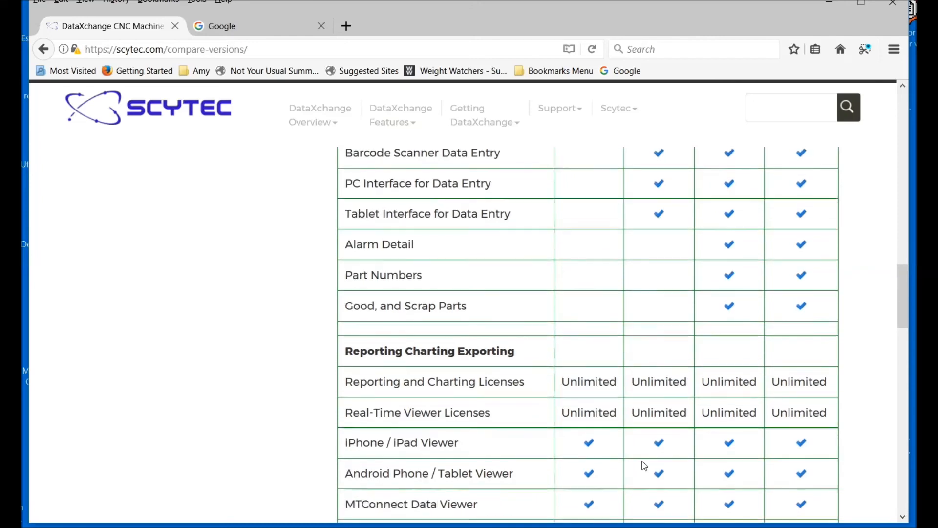
scroll("down", 3)
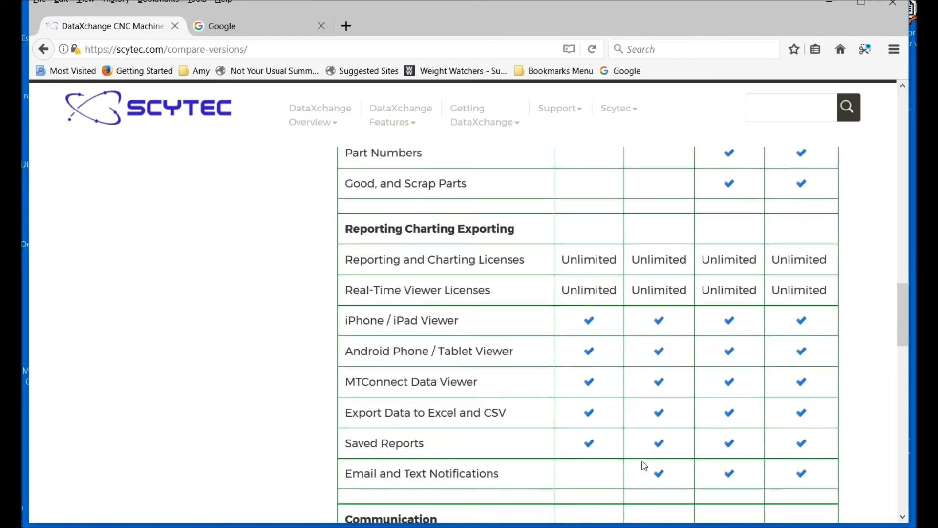
scroll("down", 3)
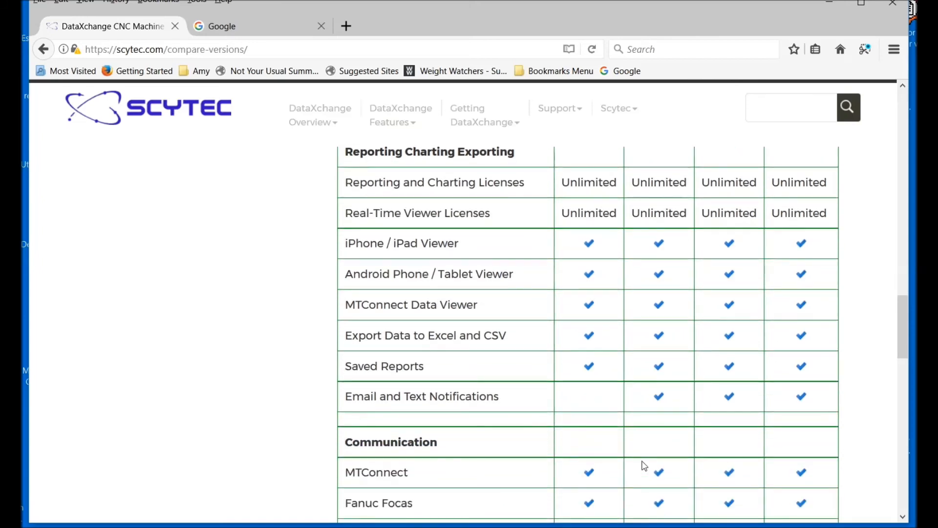
scroll("down", 3)
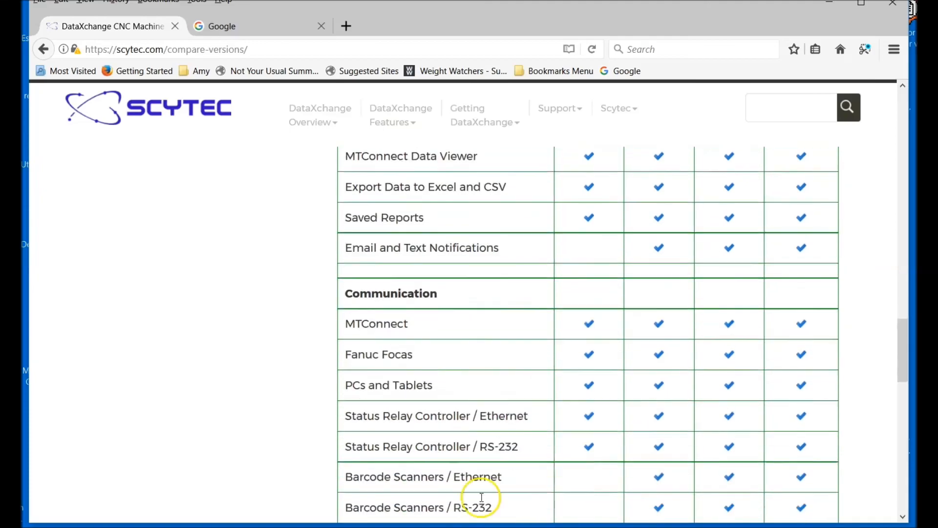